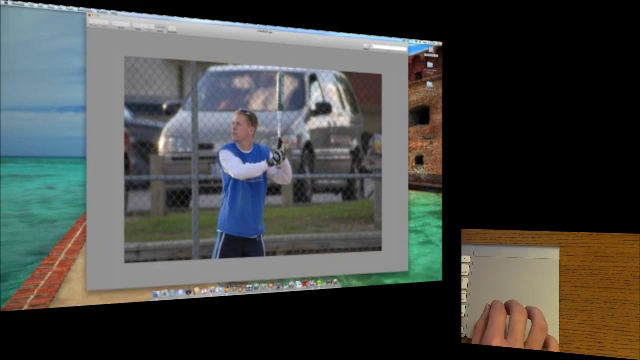
{"action": "mouse_move", "coordinate": [530, 310]}
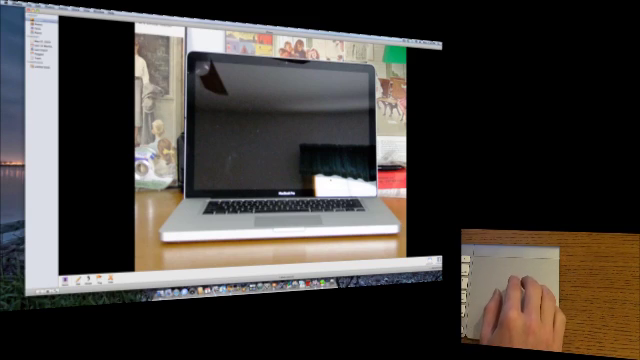
{"action": "mouse_move", "coordinate": [520, 300]}
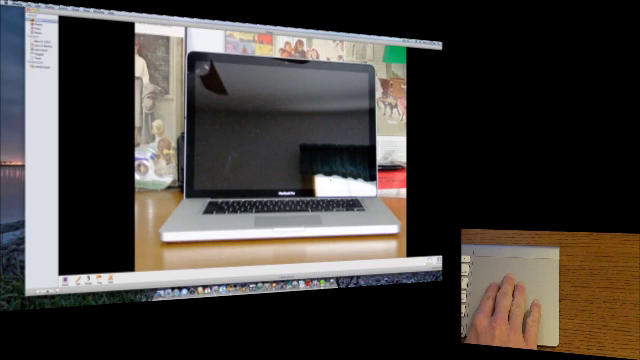